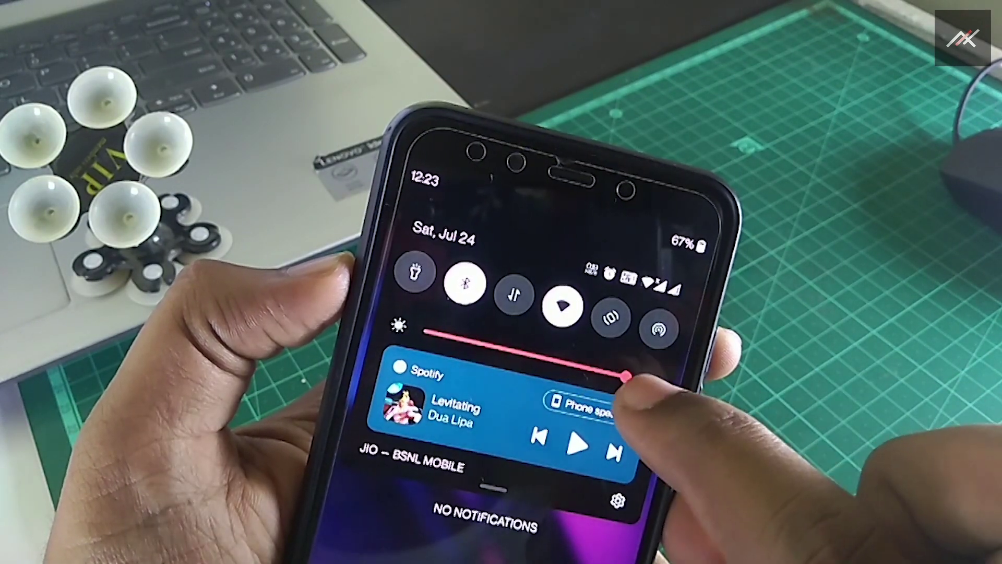
# Step: Reach the home screen customization menu with wallpapers, widgets and home settings
pyautogui.moveTo(627, 377); pyautogui.dragTo(422, 332)
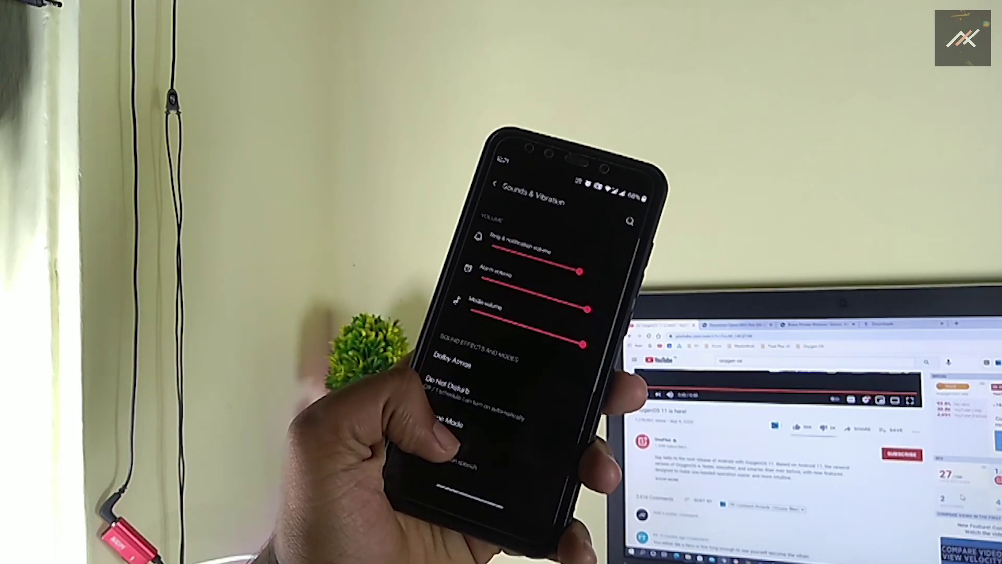
pyautogui.click(449, 363)
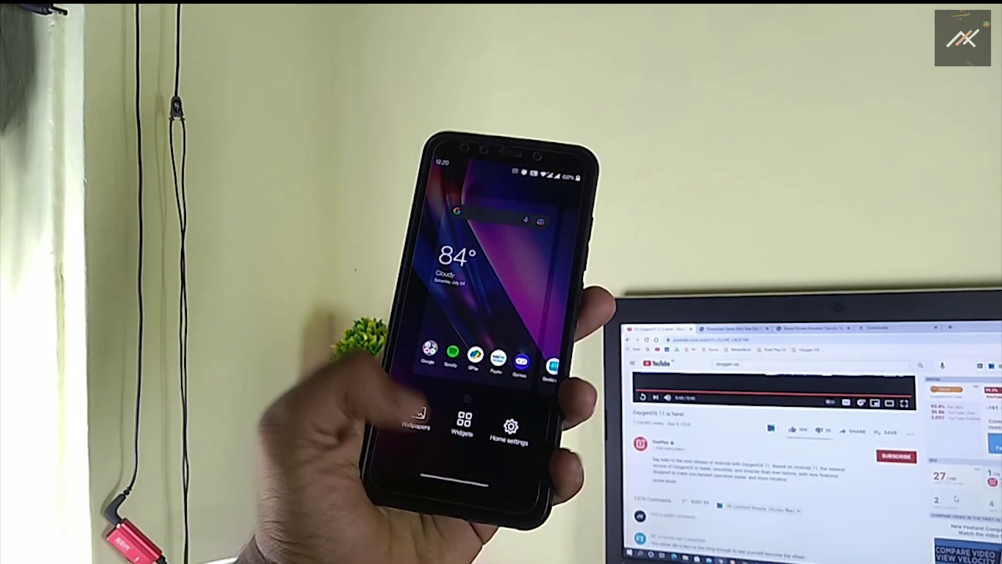
# Step: View the per-app battery breakdown since full charge, led by YouTube at 10%
pyautogui.click(414, 422)
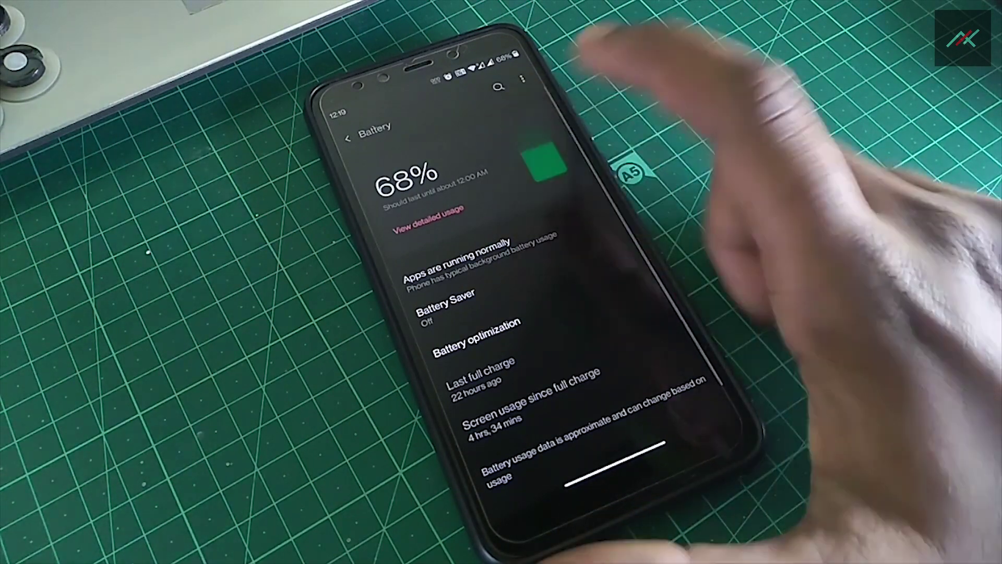
pyautogui.click(426, 224)
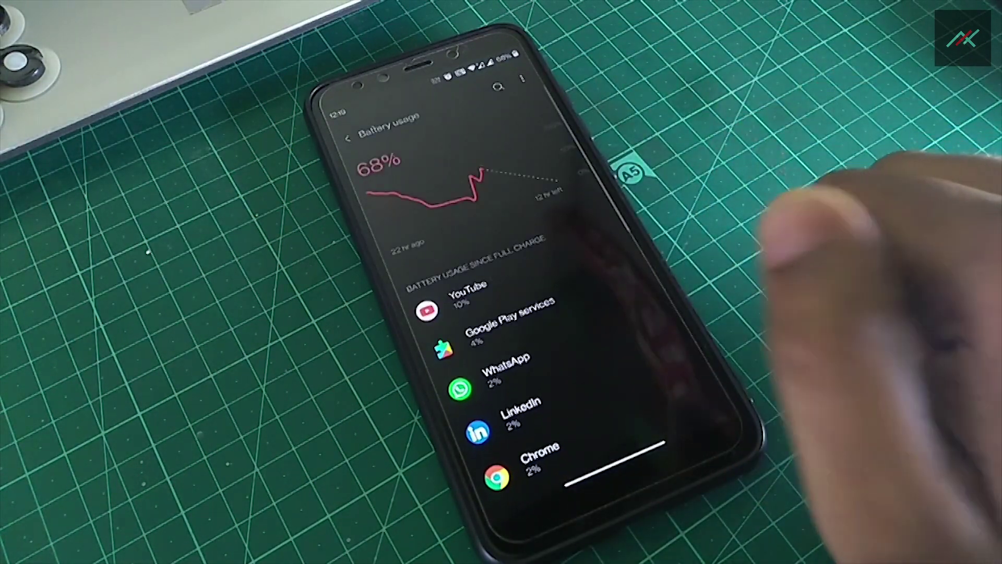